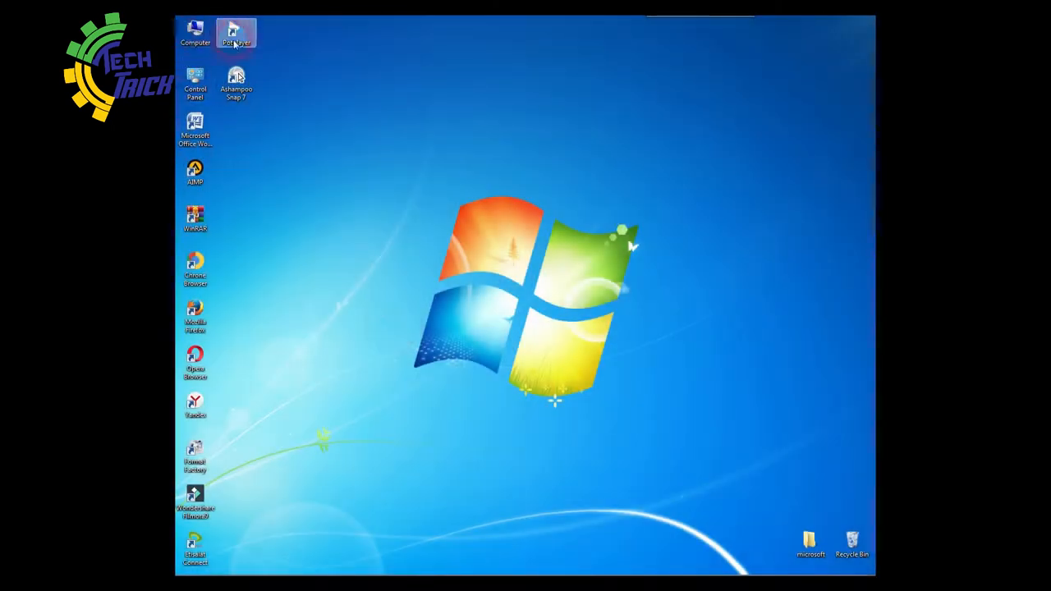
- Browse Computer > D: > SOFTWEAR > Sony Vegas Pro 11 x86 and select the installer
click(195, 28)
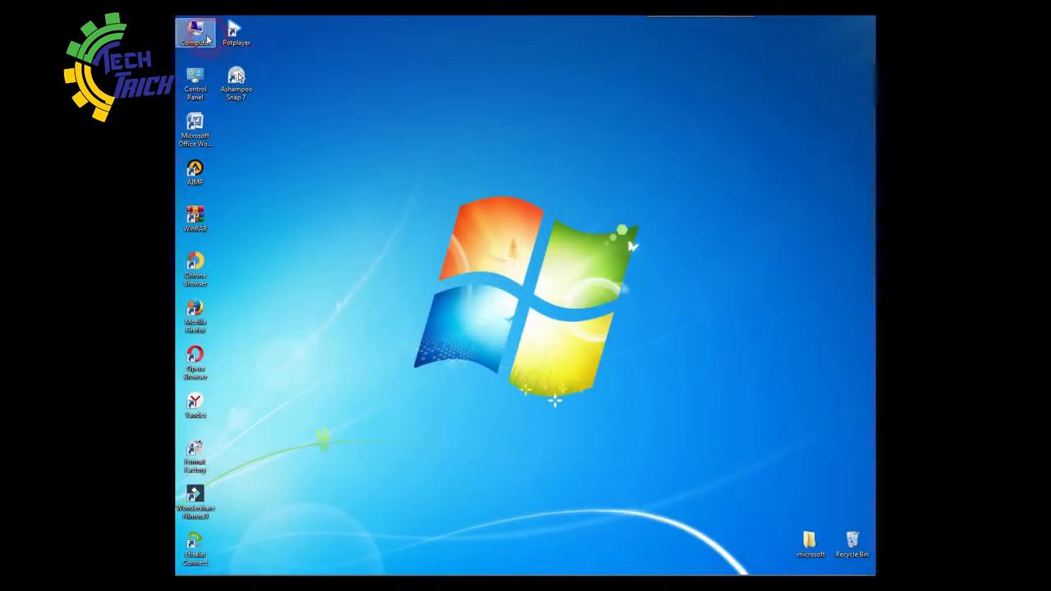
double_click(195, 31)
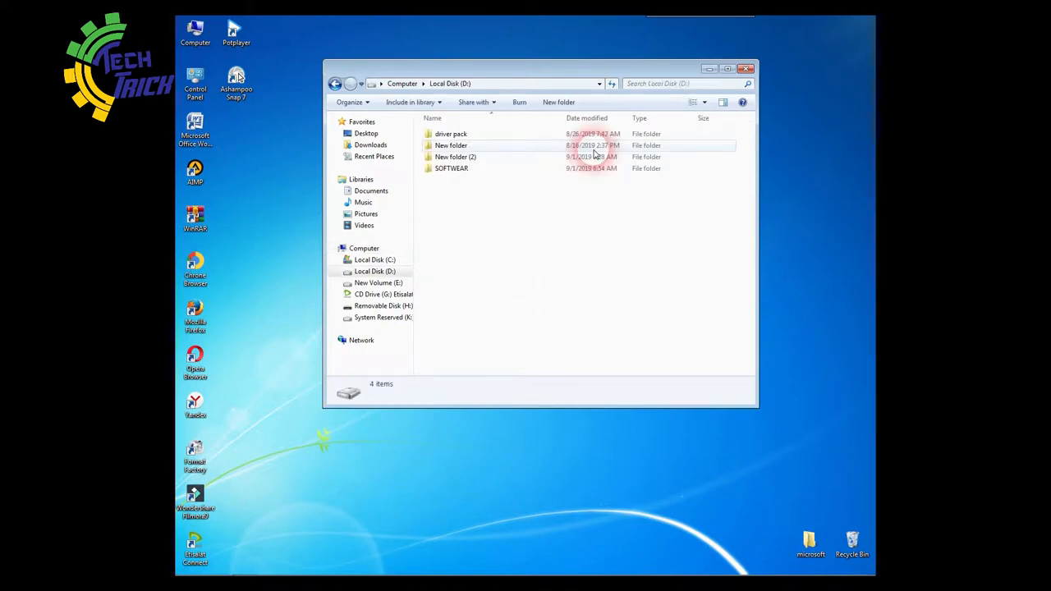
double_click(450, 169)
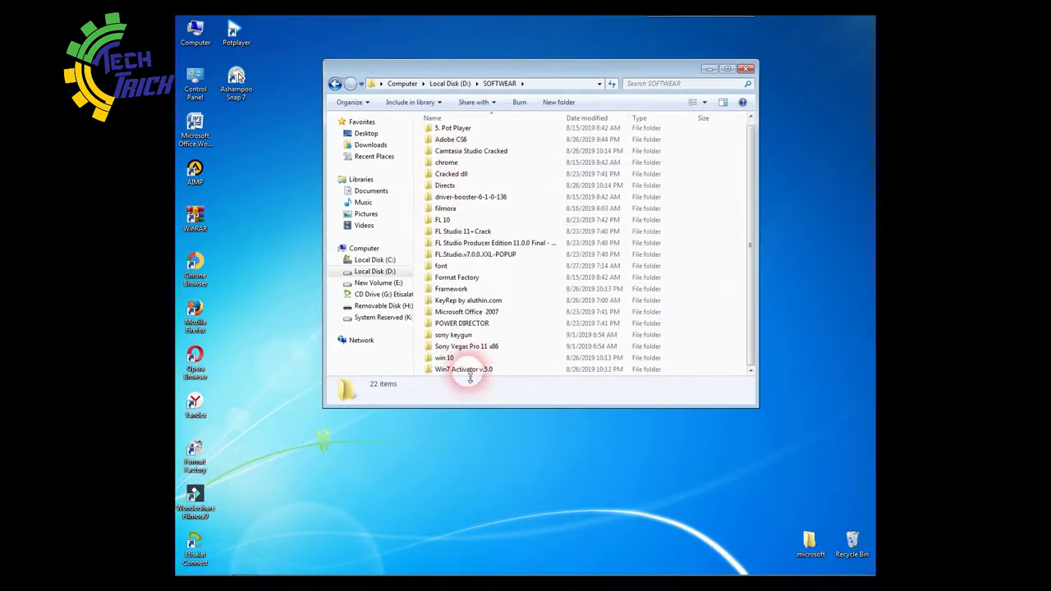
double_click(466, 346)
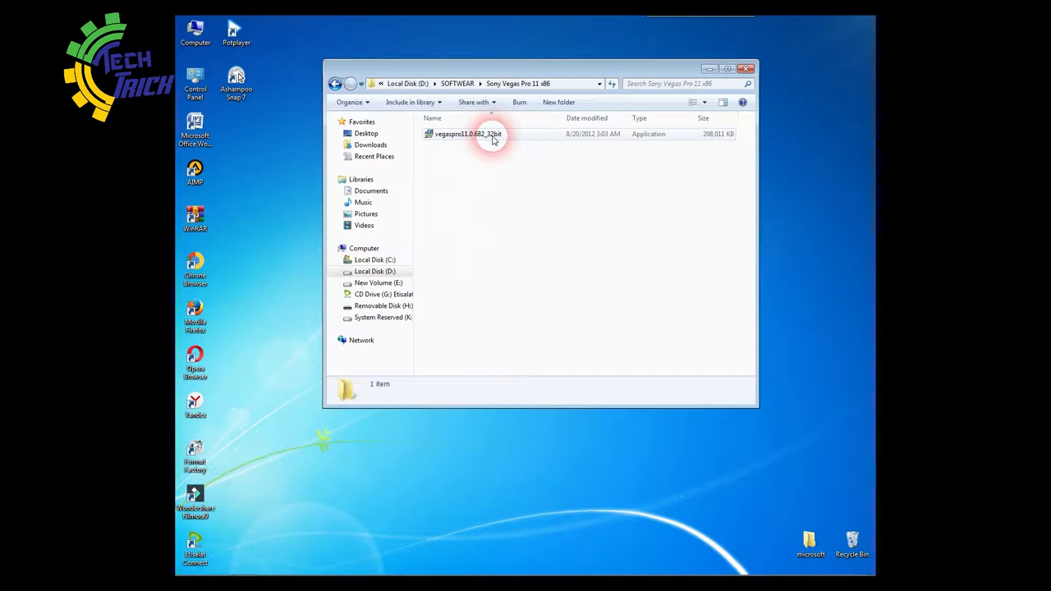
click(493, 134)
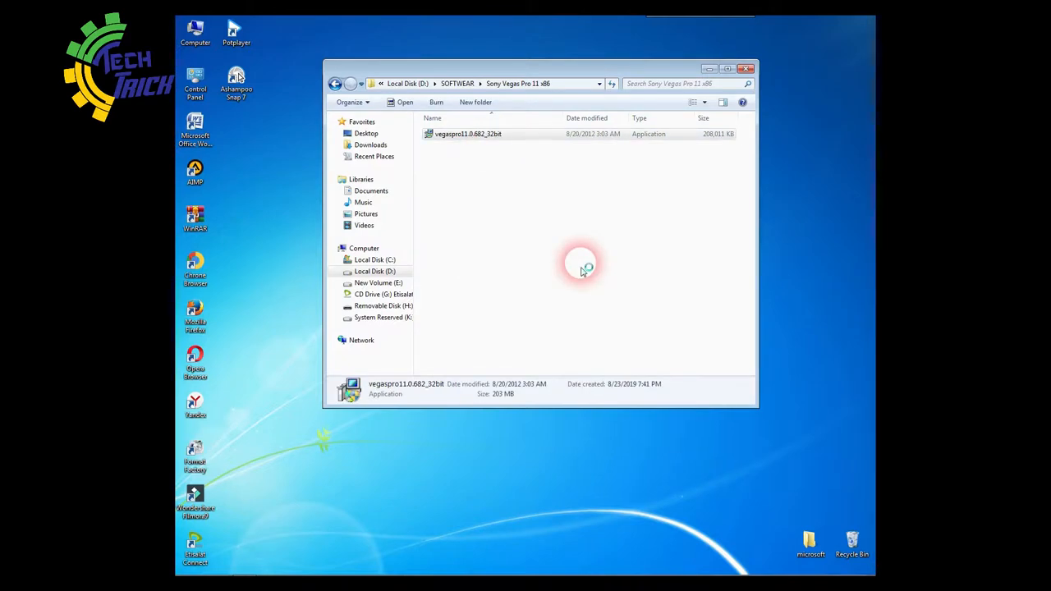
- Run vegaspro11 installer in English with a desktop shortcut, install, and finish
double_click(465, 133)
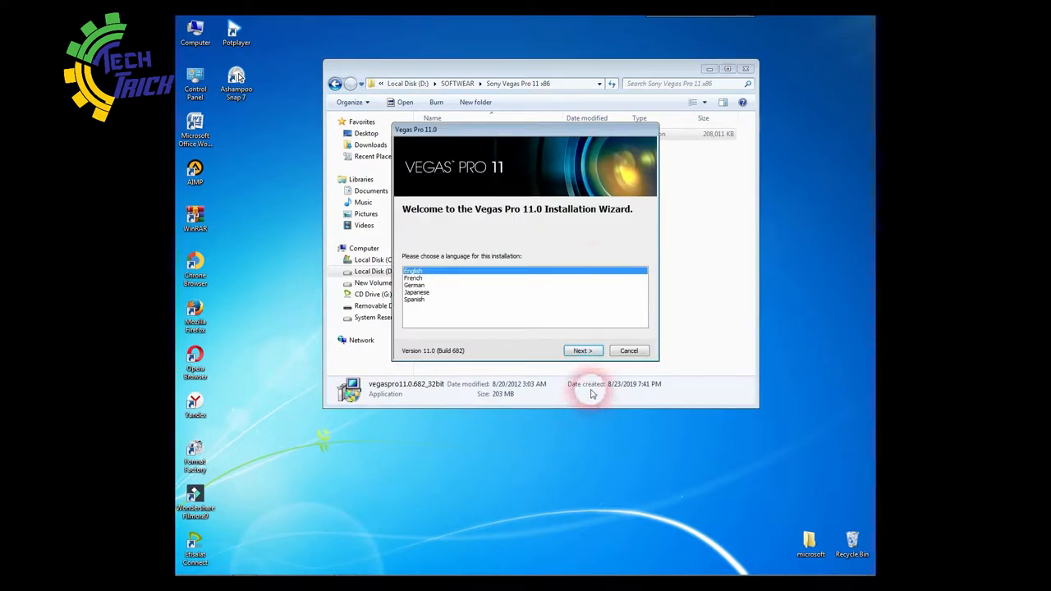
click(582, 350)
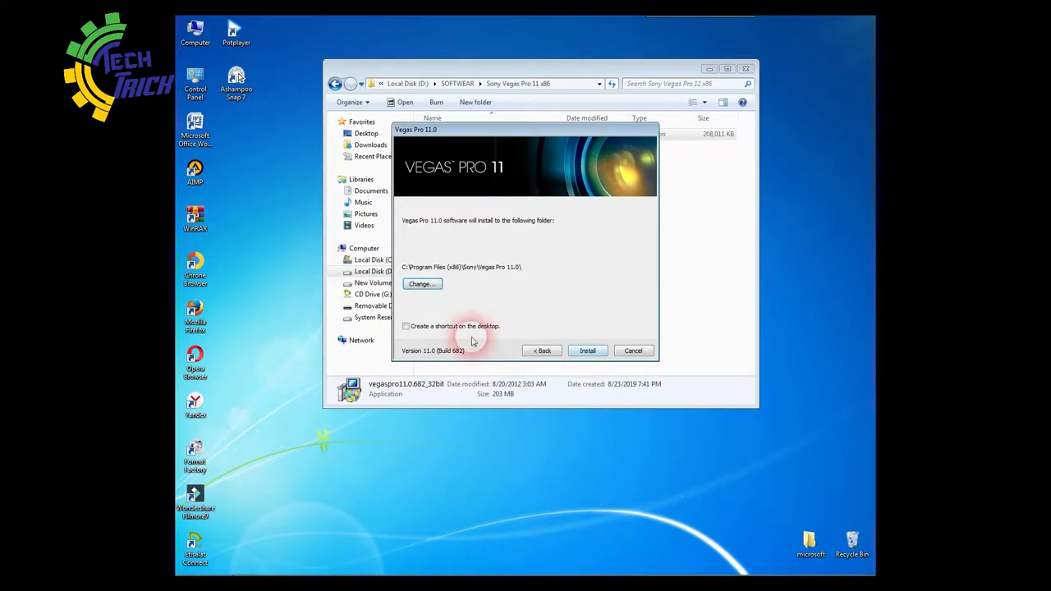
click(586, 351)
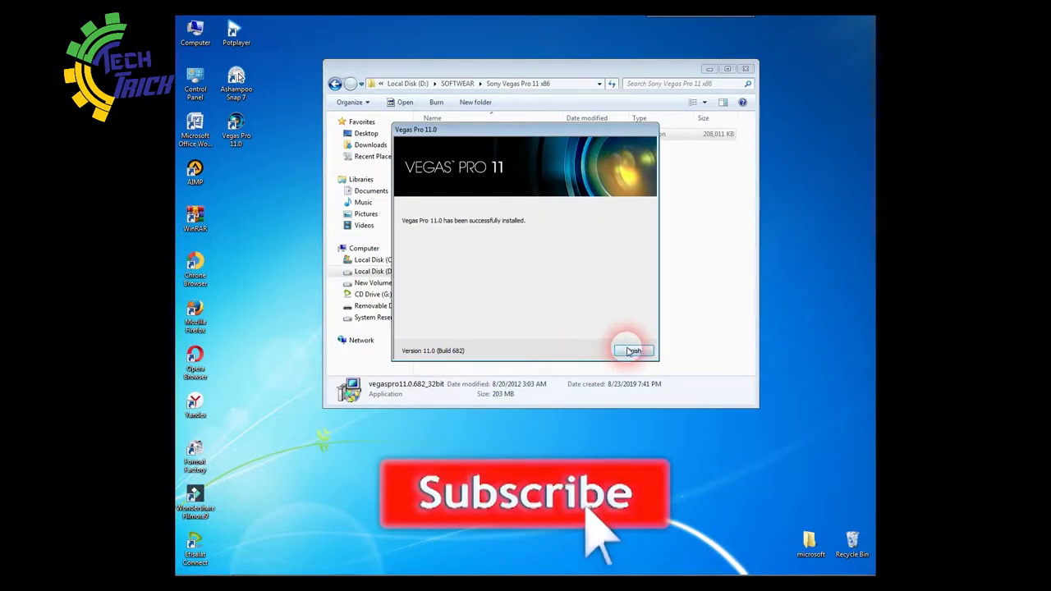
click(632, 351)
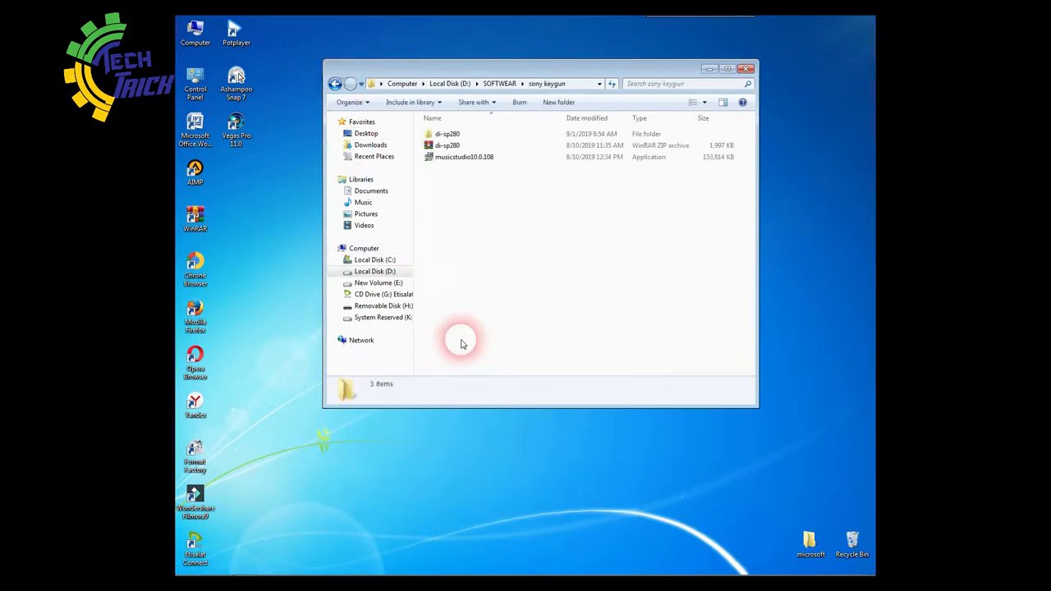
- Launch the Keygen from the sony keygun di-sp280 folder
double_click(447, 133)
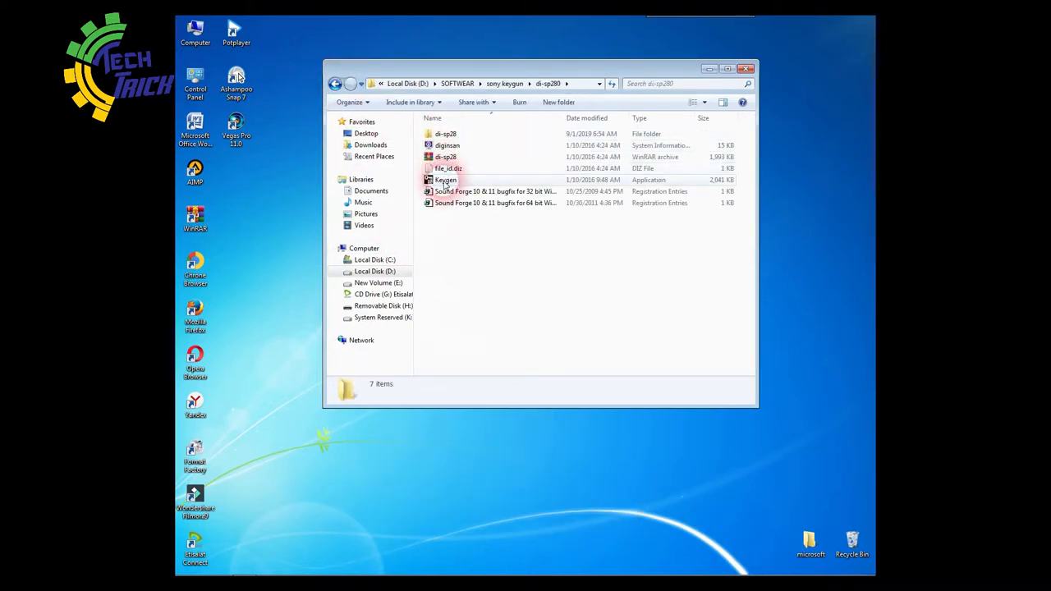
click(445, 178)
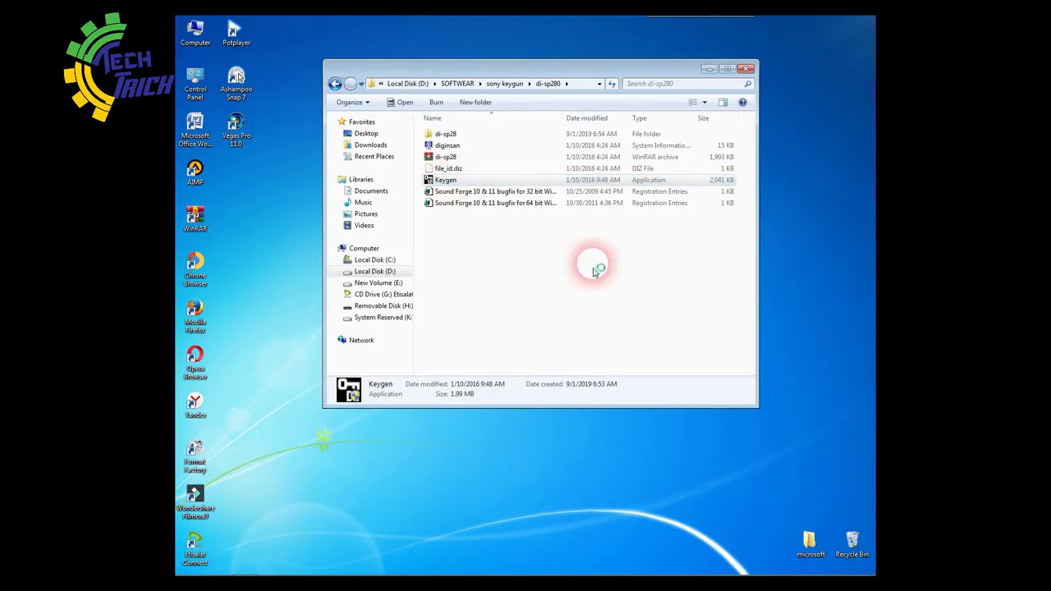
double_click(444, 179)
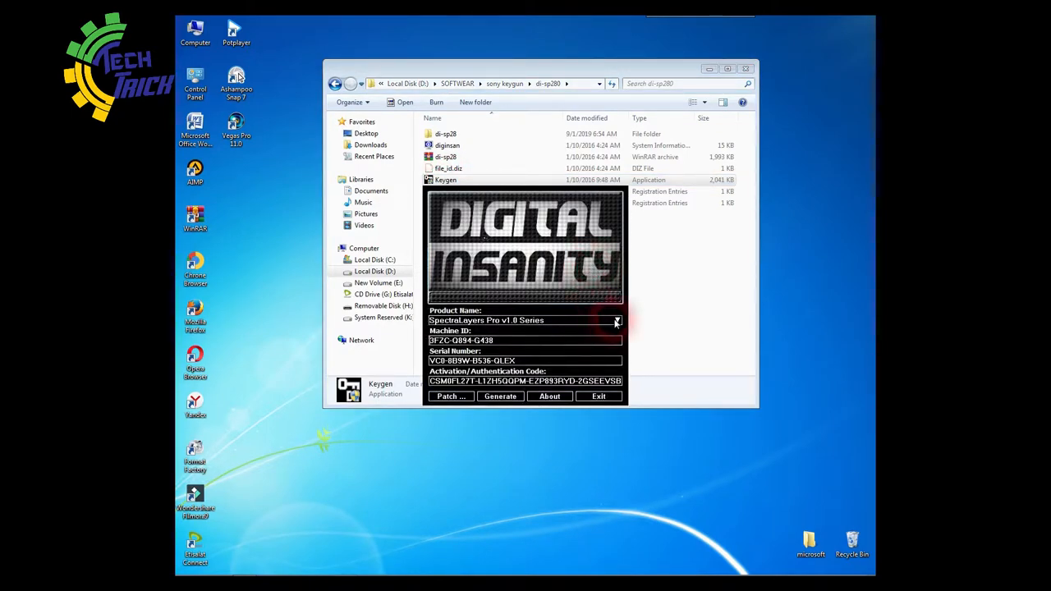
- Select Vegas Pro 11.0 (32 bit) Series as the product and start patching
click(615, 320)
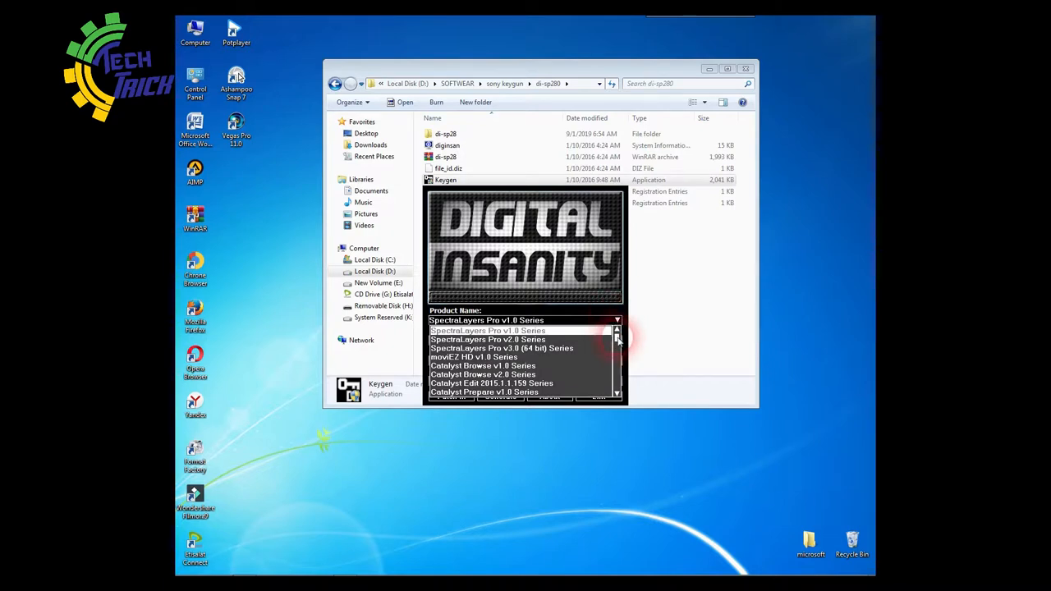
scroll(down, 3)
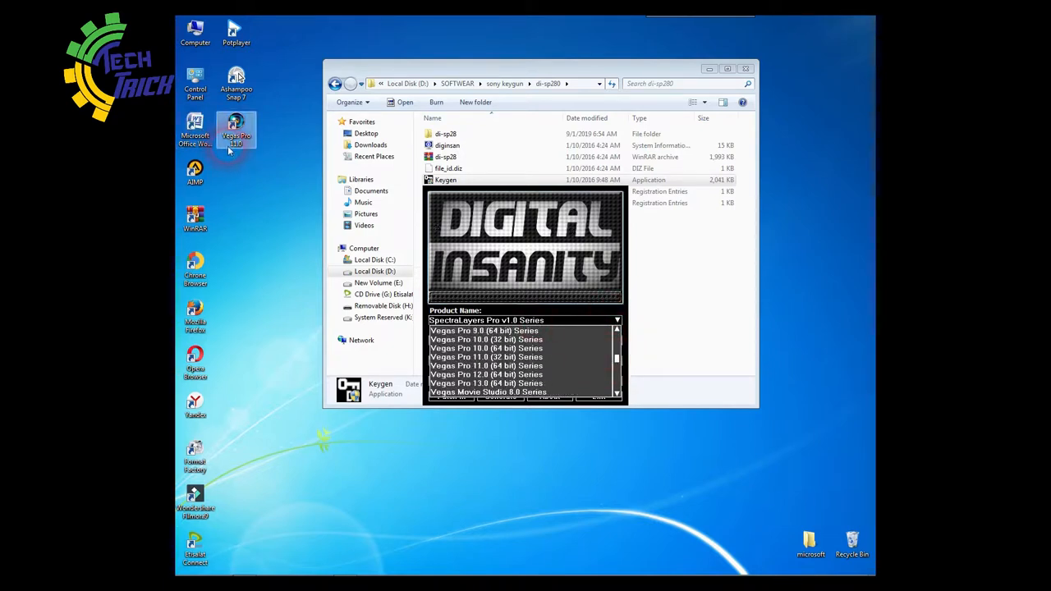
click(485, 356)
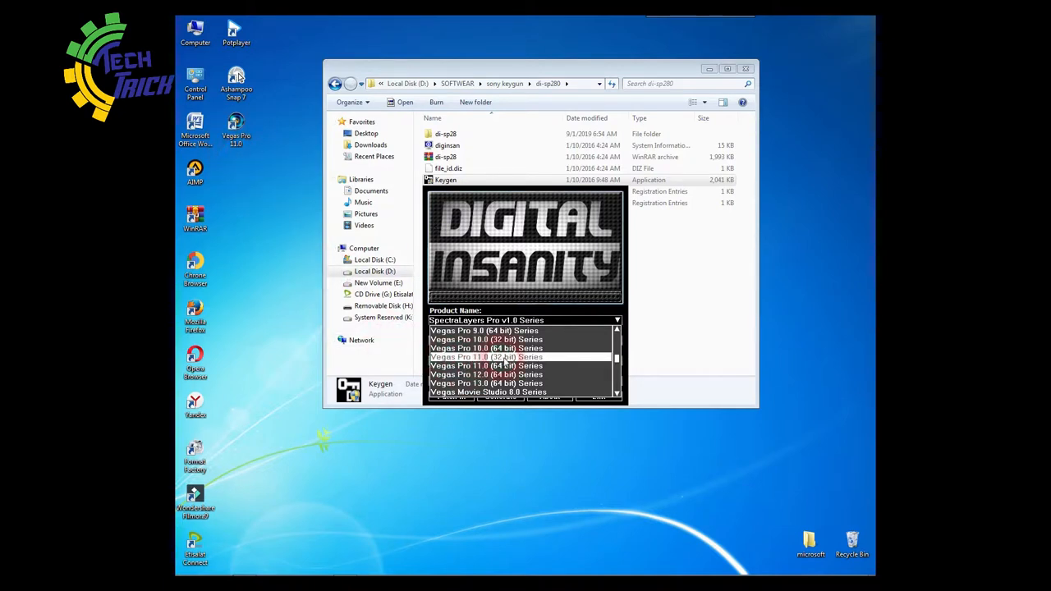
click(485, 356)
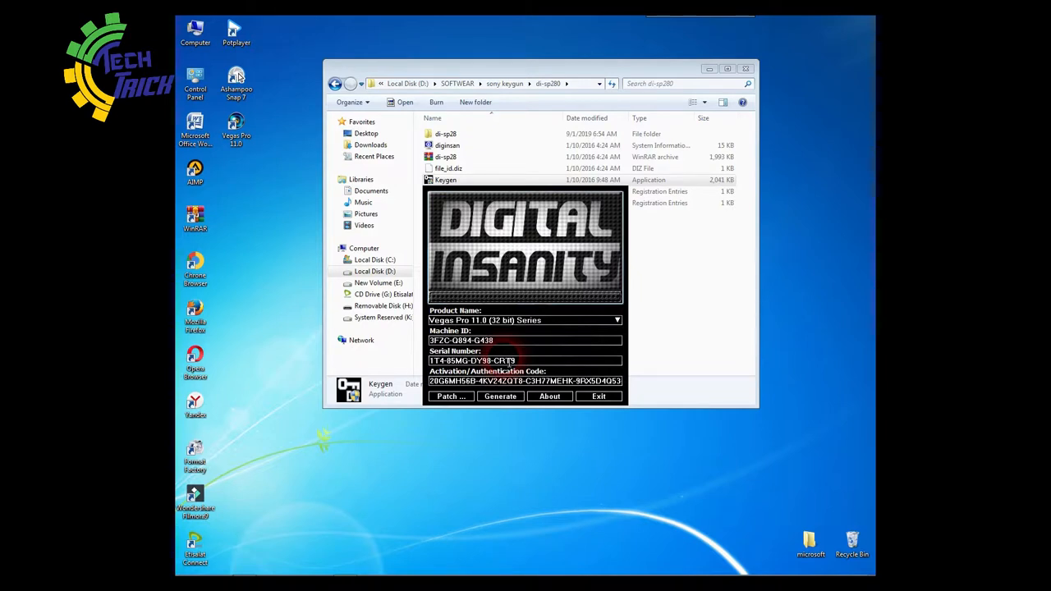
click(450, 397)
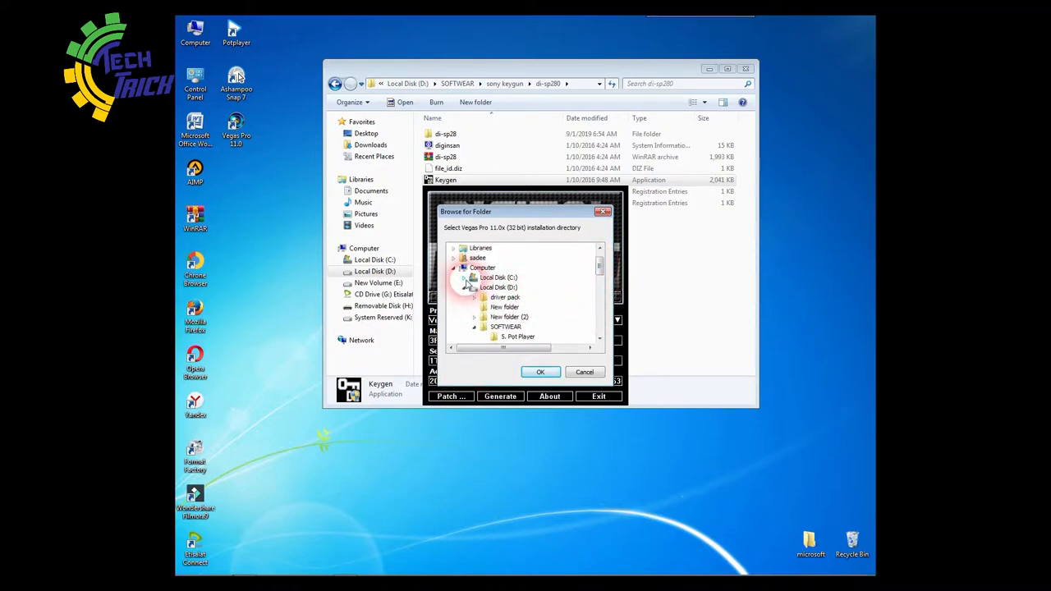
- Choose the Sony Vegas Pro 11 x86 folder in Program Files (x86) and confirm success
click(474, 277)
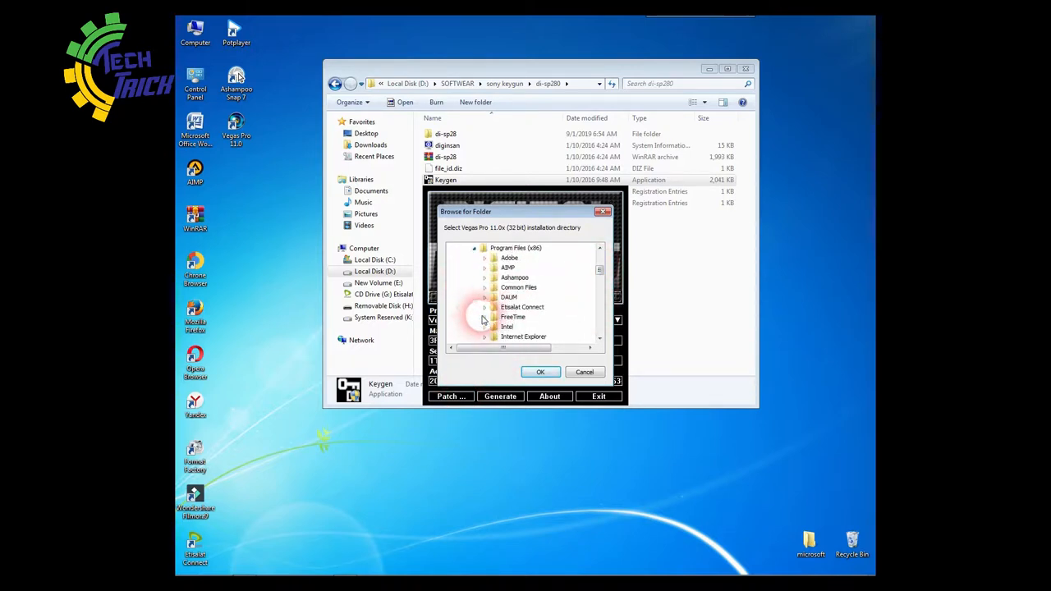
scroll(down, 3)
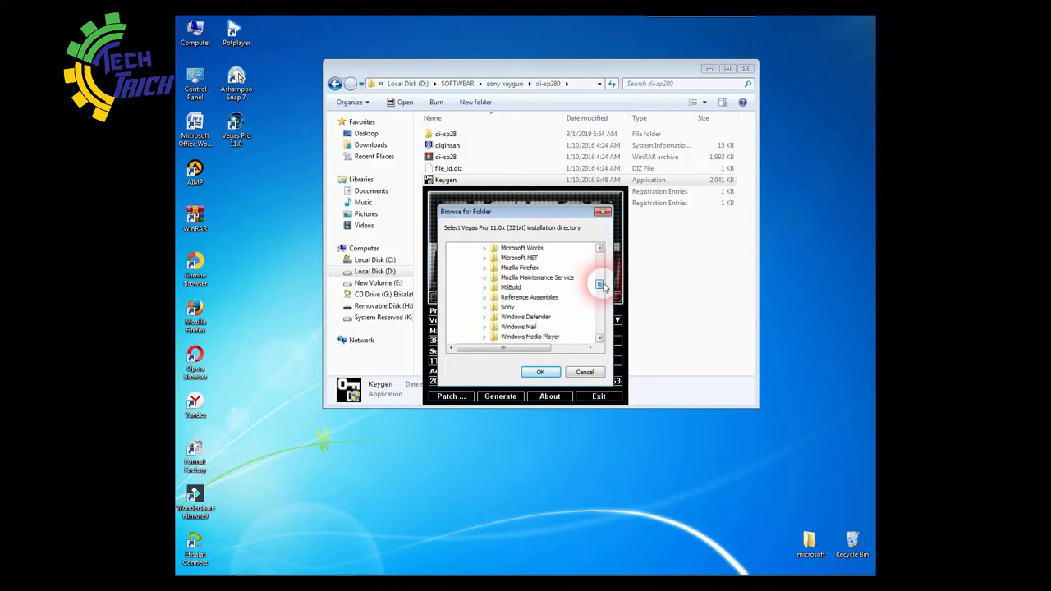
click(484, 306)
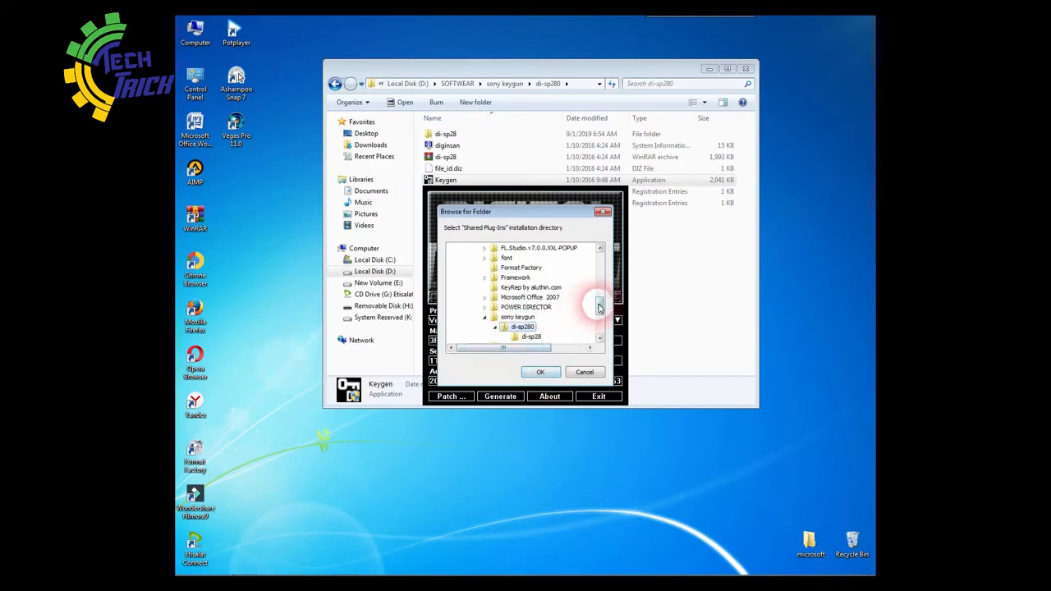
scroll(down, 3)
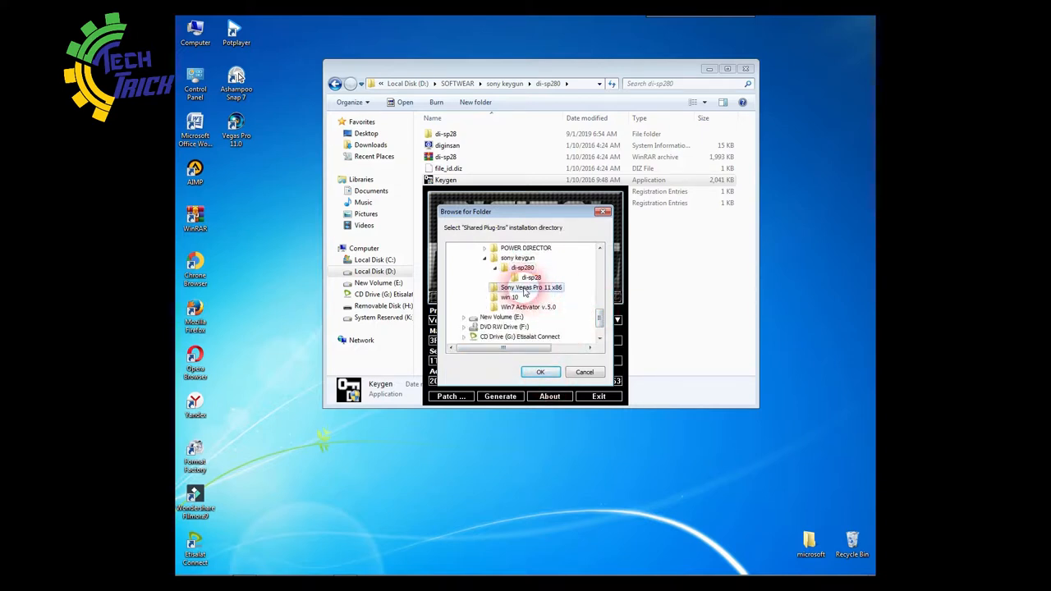
click(540, 372)
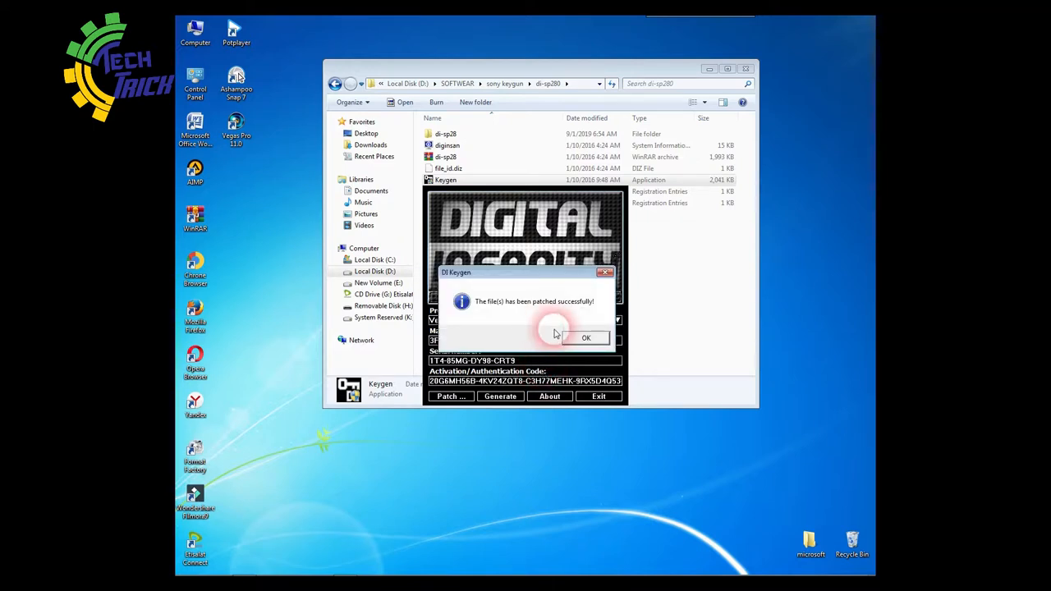
click(586, 337)
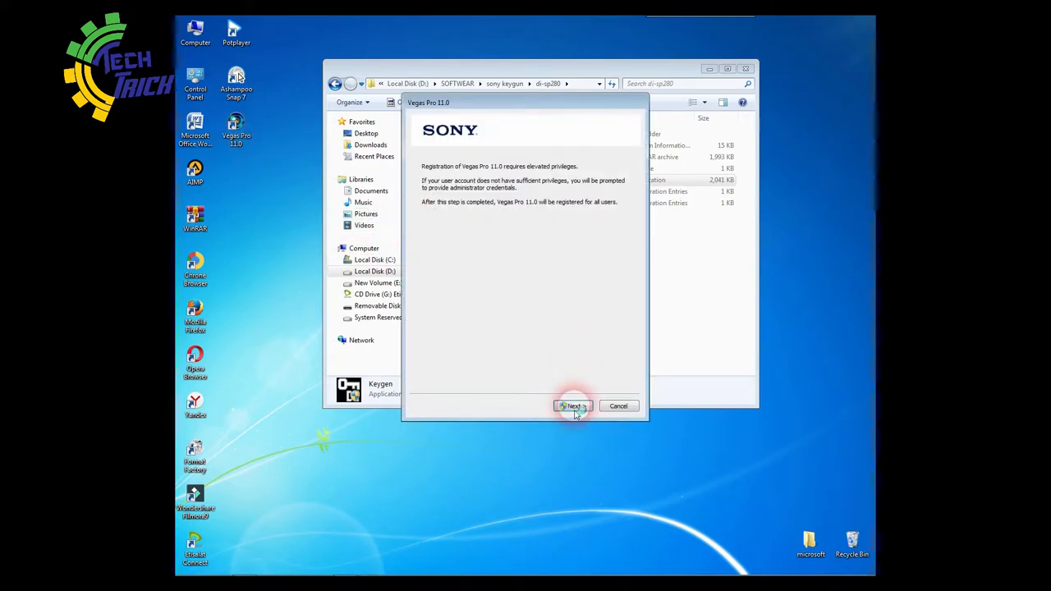
click(572, 405)
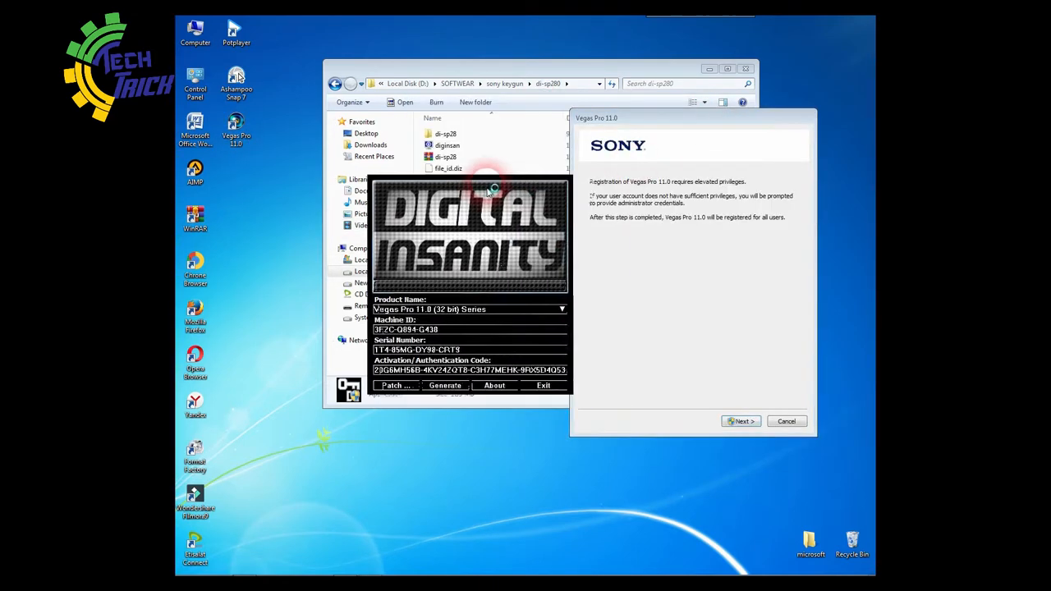
click(740, 421)
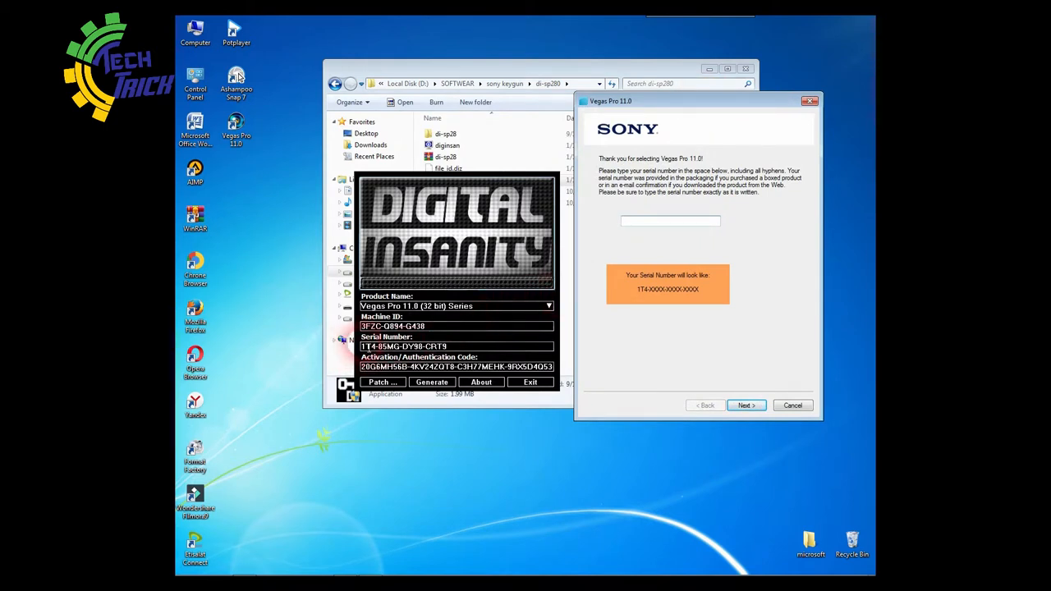
triple_click(416, 346)
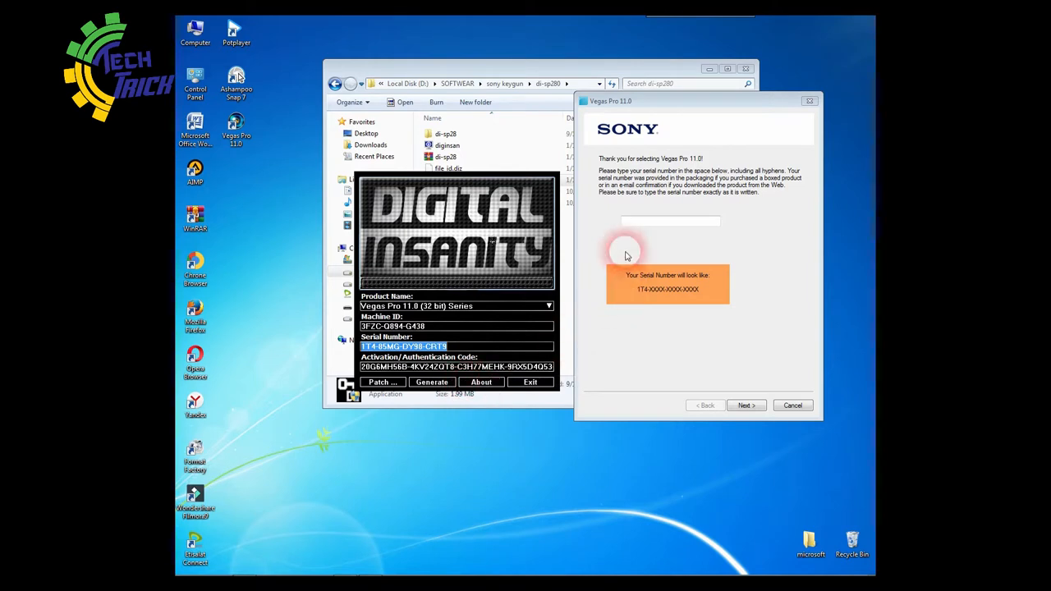
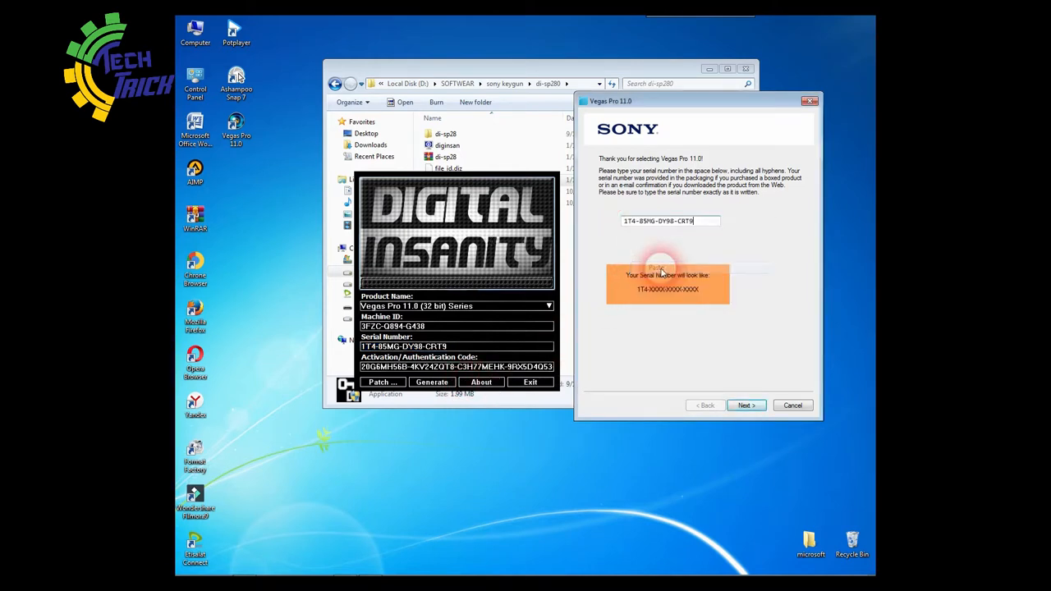
click(746, 405)
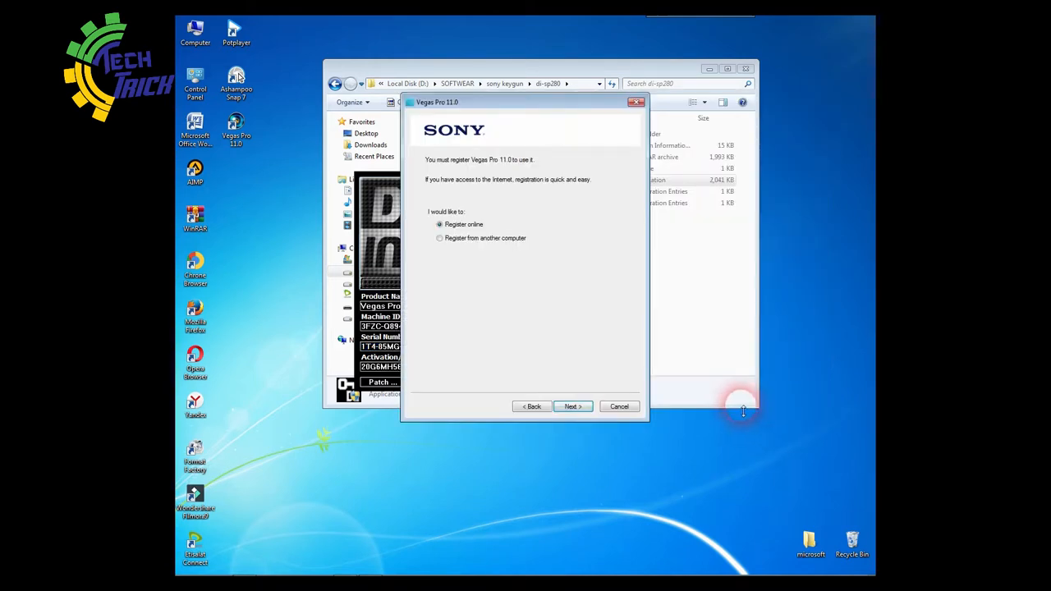
- Choose 'Register from another computer', complete the form, and accept the privacy terms
click(439, 238)
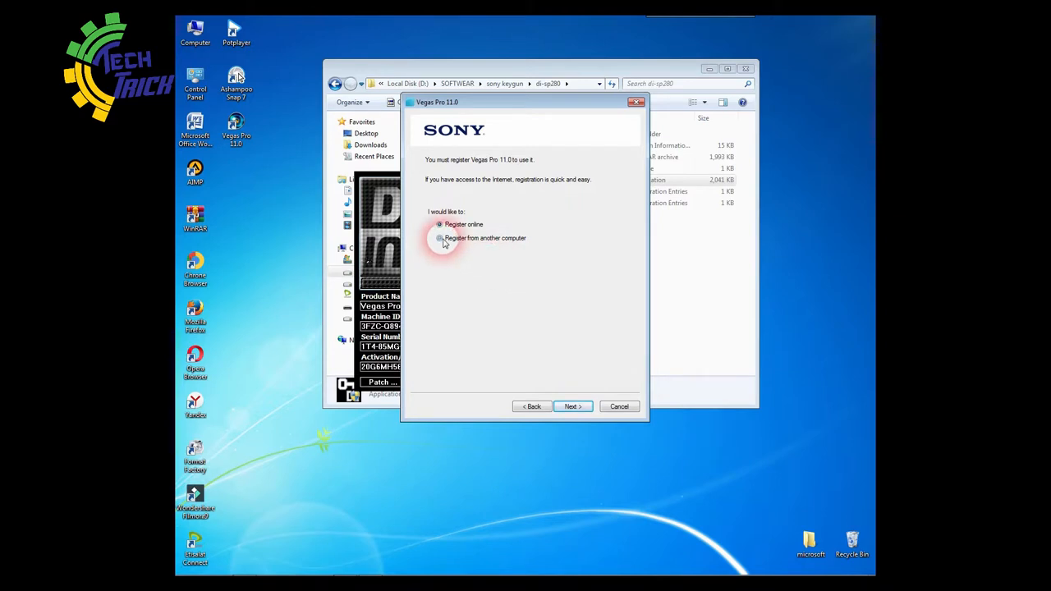
click(572, 406)
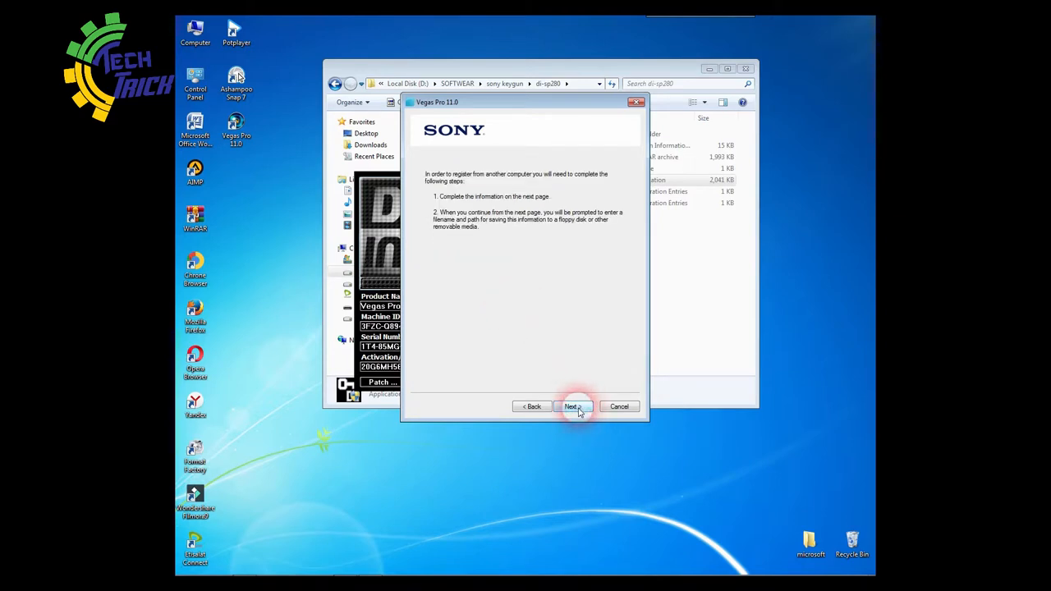
click(573, 406)
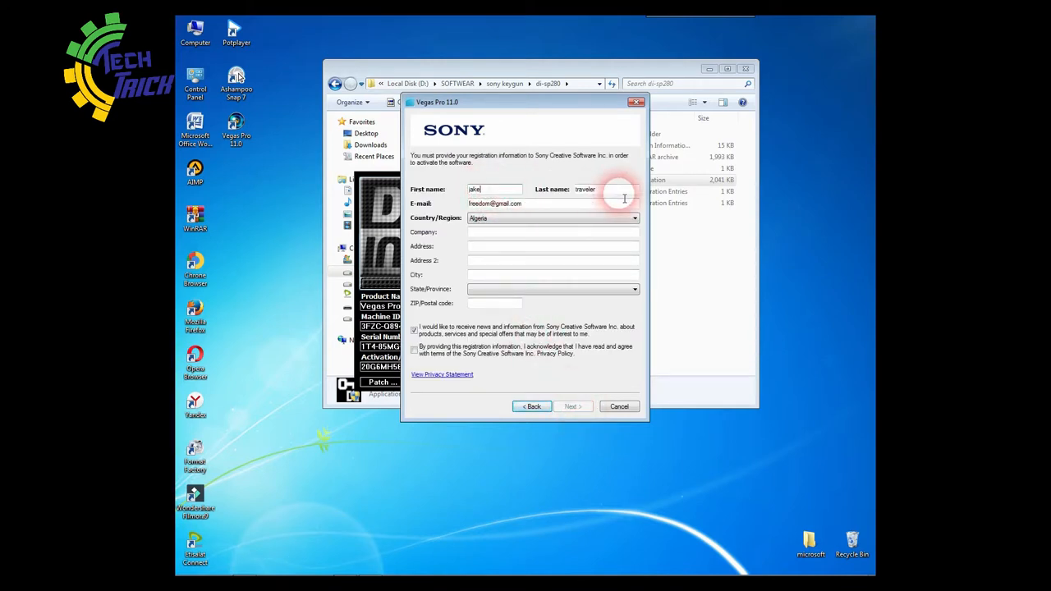
click(414, 348)
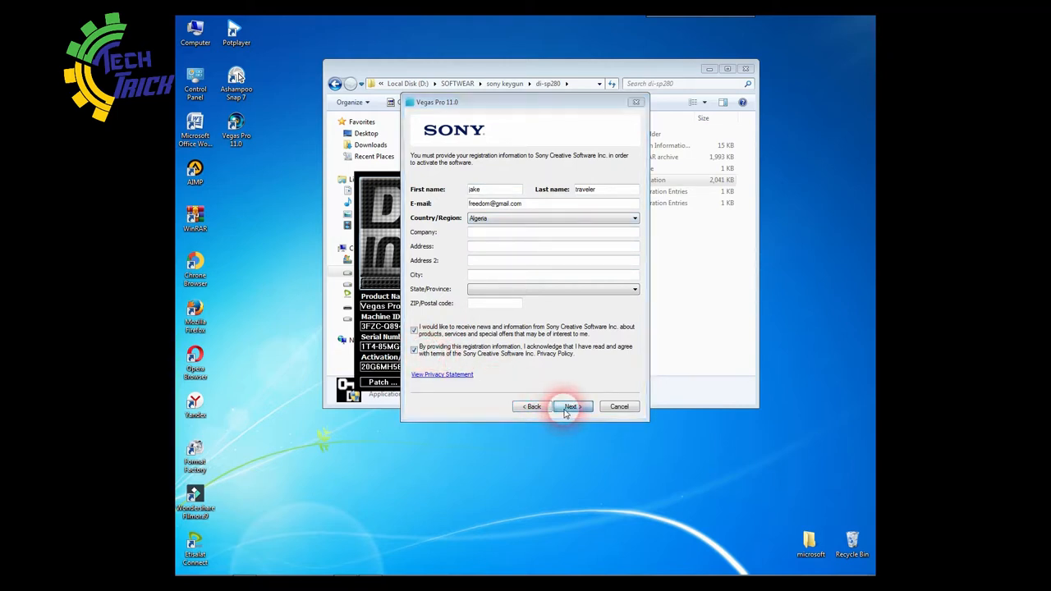
click(570, 405)
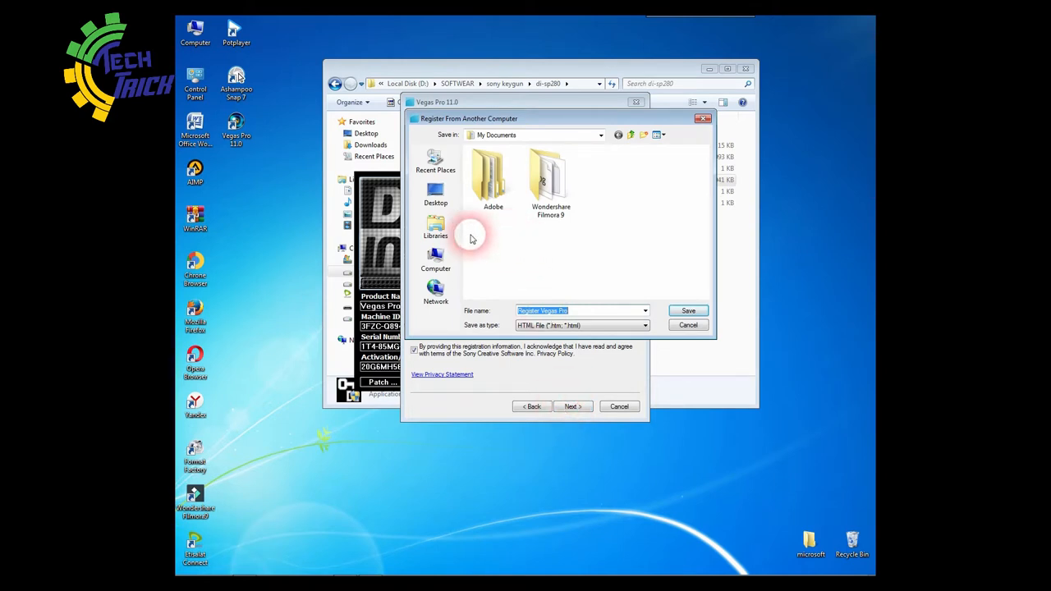
mouse_move(576, 381)
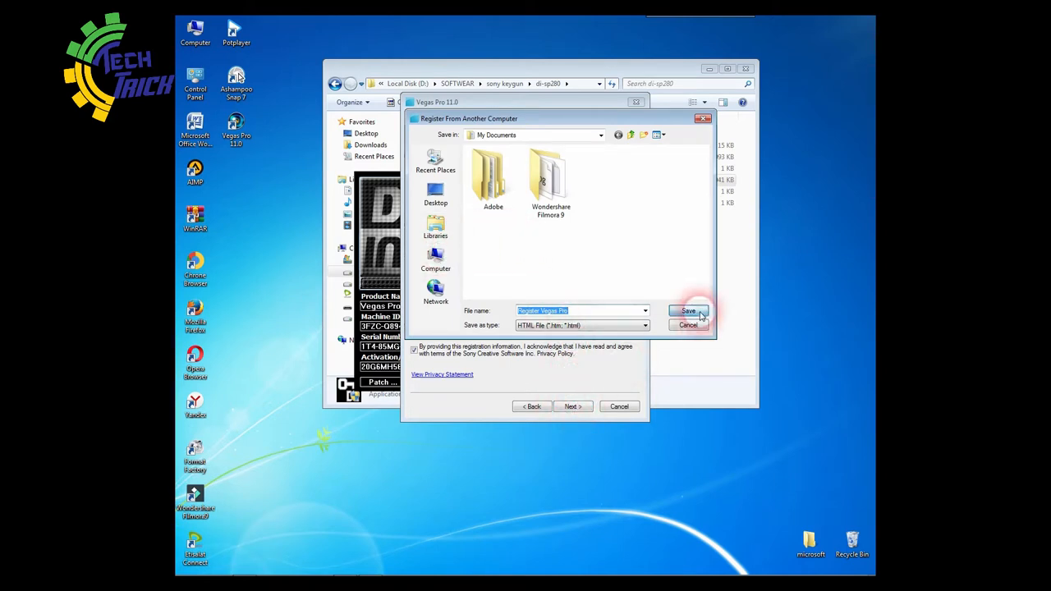
- Save the Register Vegas Pro HTML file to My Documents with its default name
click(687, 311)
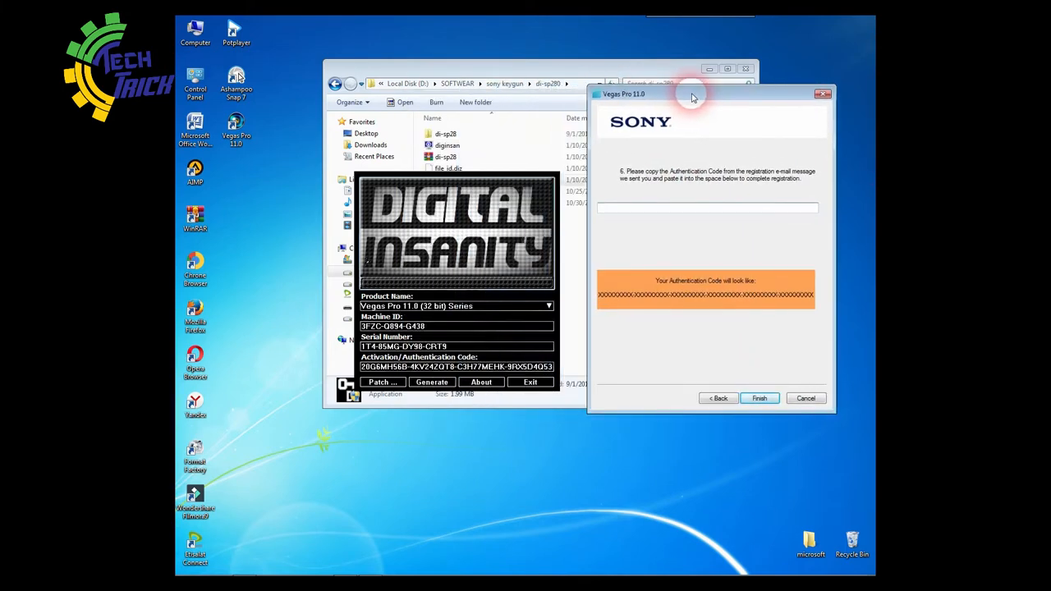
- Paste the keygen's authentication code into its field and finish registering
click(706, 208)
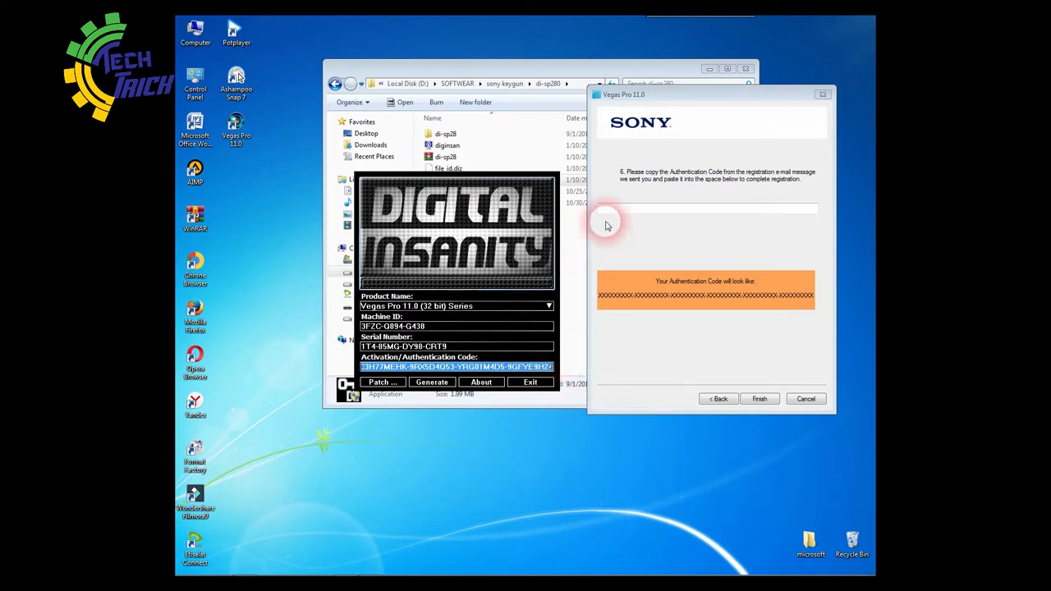
click(710, 208)
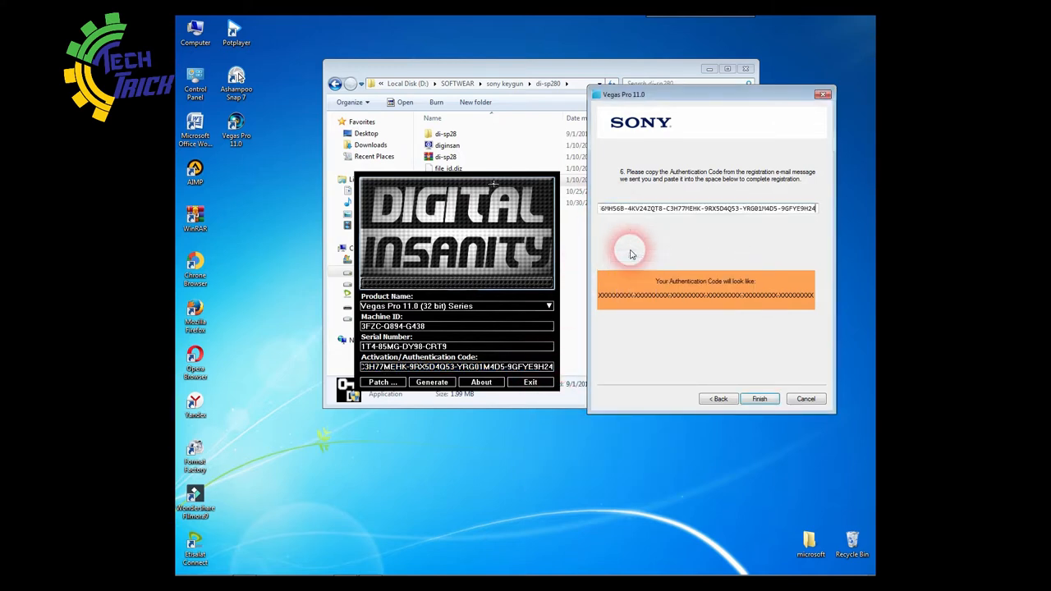
click(759, 398)
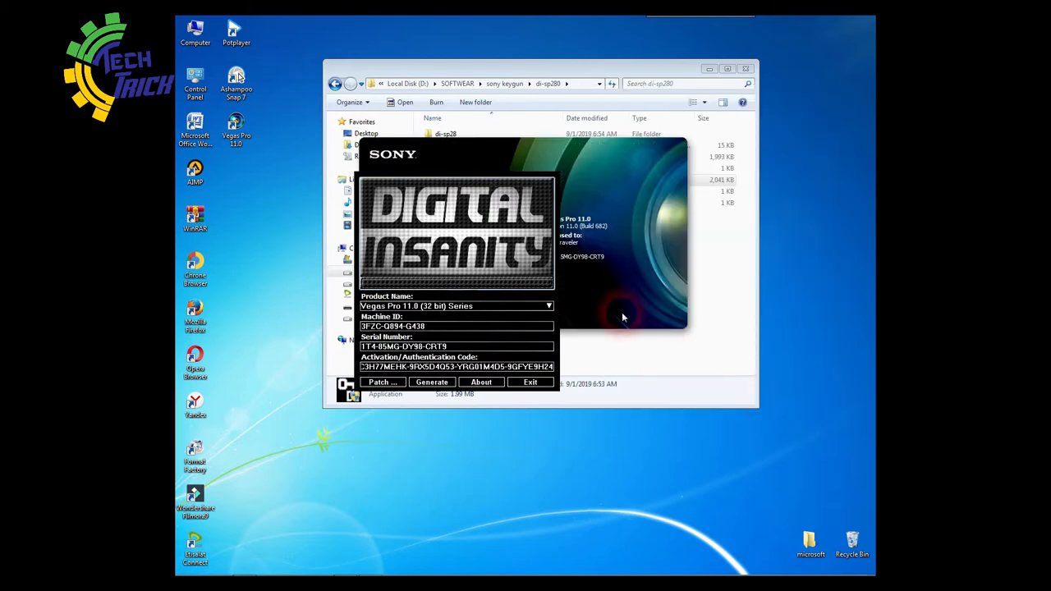